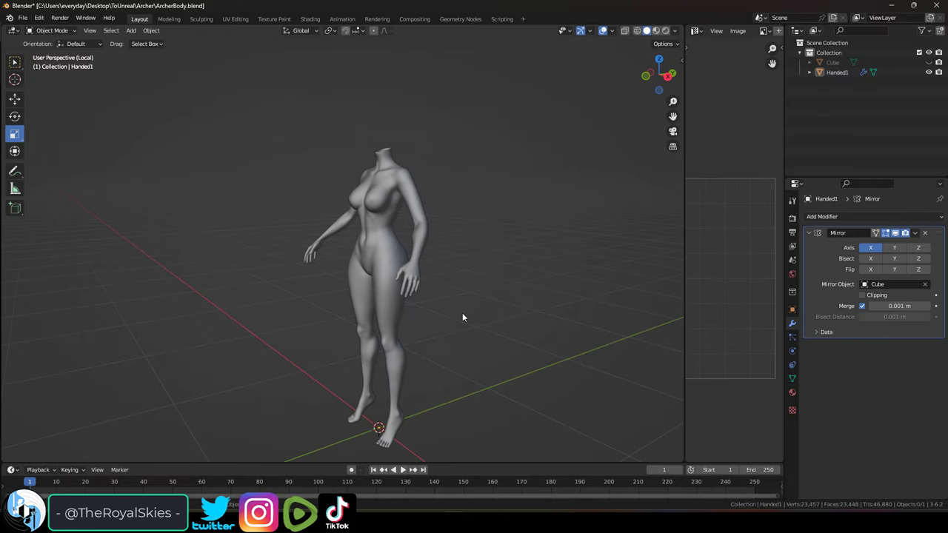
# Reach the Import format list from the File menu to load an FBX.
pyautogui.click(23, 18)
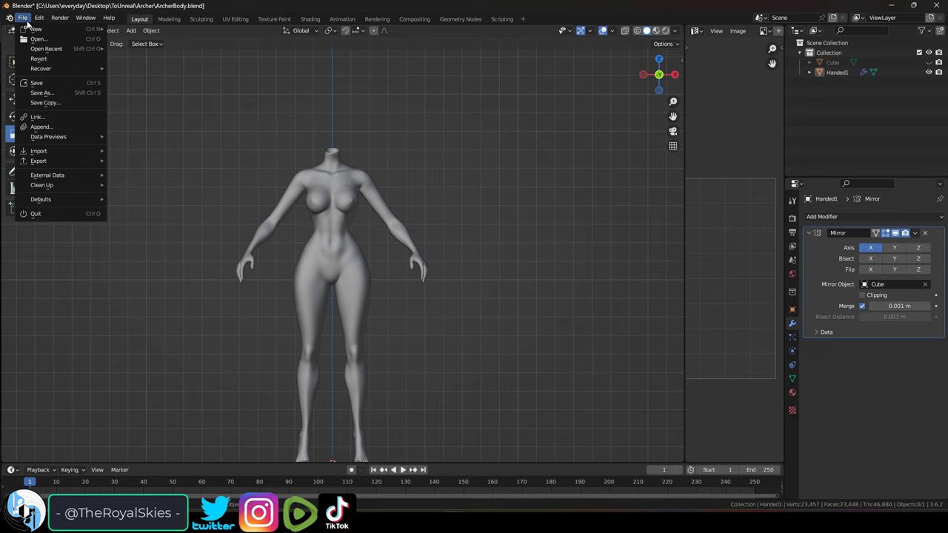
pyautogui.moveTo(41, 29)
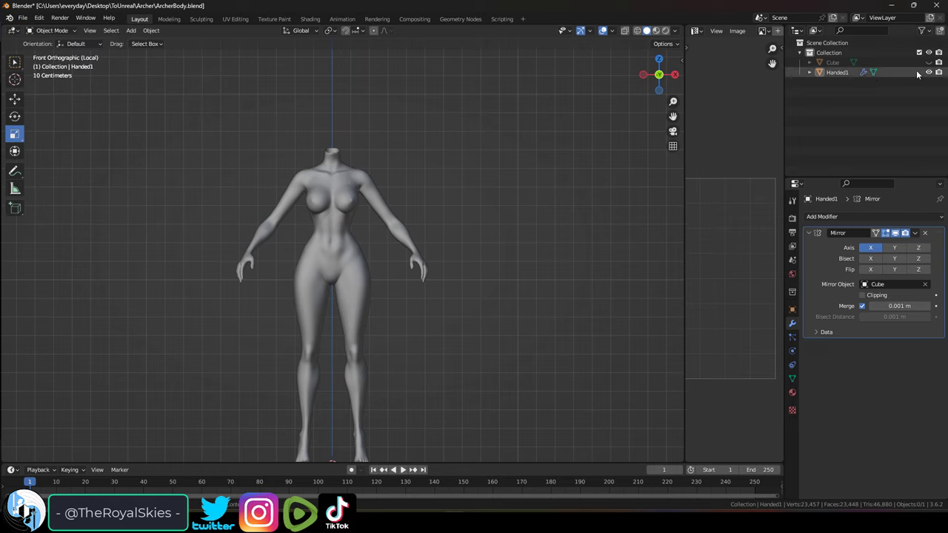
pyautogui.click(30, 18)
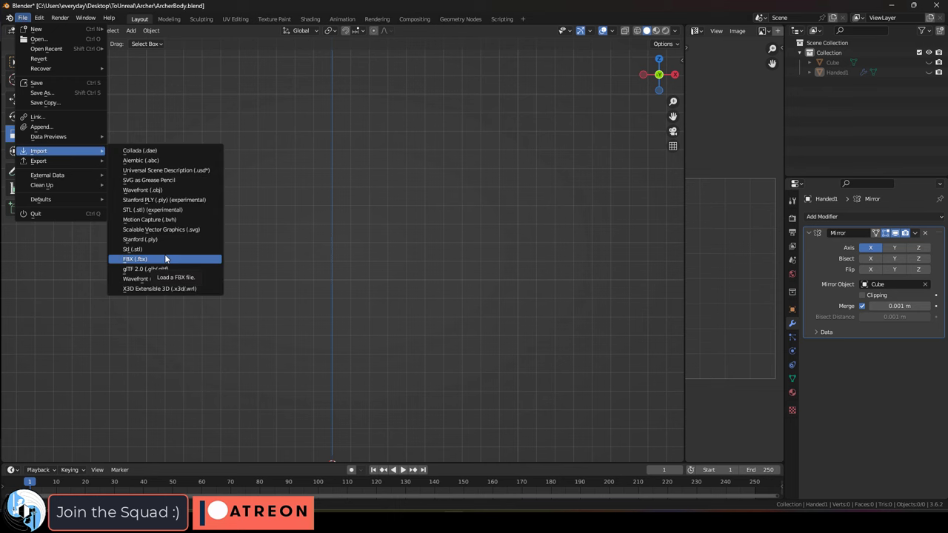
# Choose FBX (.fbx) to import the retopology mesh over the body.
pyautogui.click(133, 258)
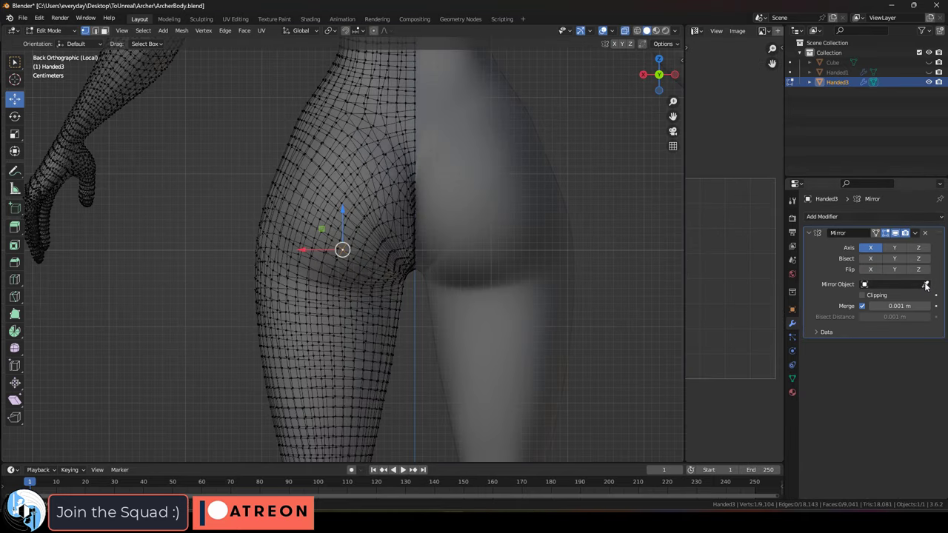
# Remove the Mirror modifier from the retopology mesh in Modifier Properties.
pyautogui.click(892, 284)
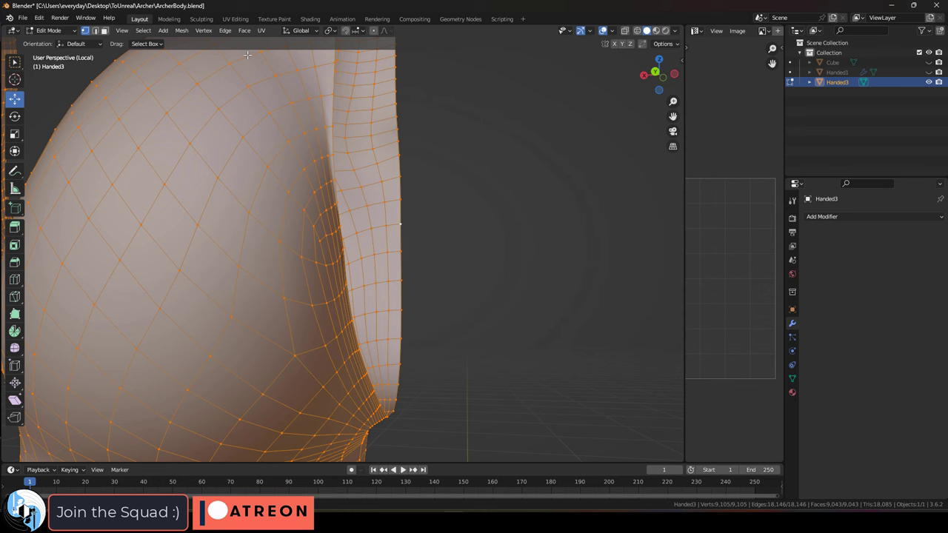
# Restore a Mirror modifier on X with the Cube as mirror object.
pyautogui.click(181, 30)
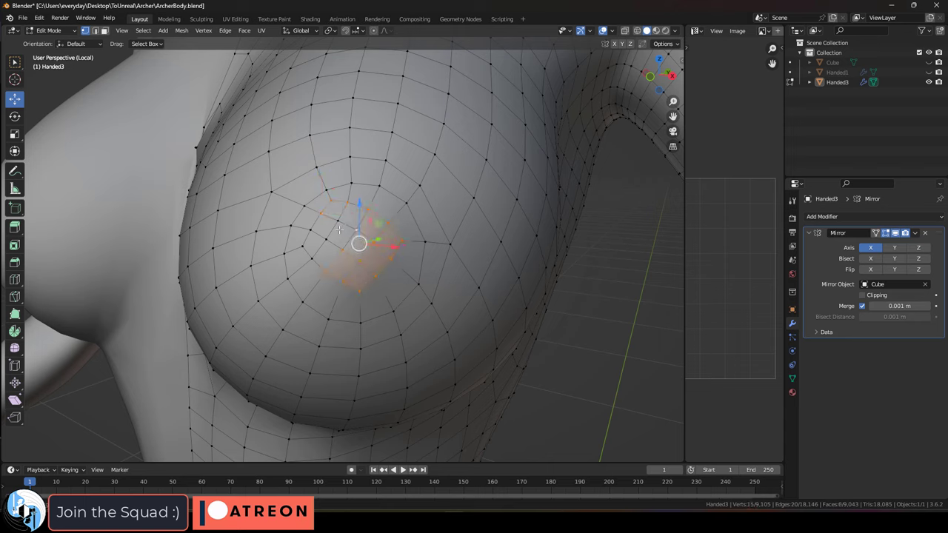
# Delete the tangled breast-tip vertices and confirm new faces filling the hole.
pyautogui.press('x')
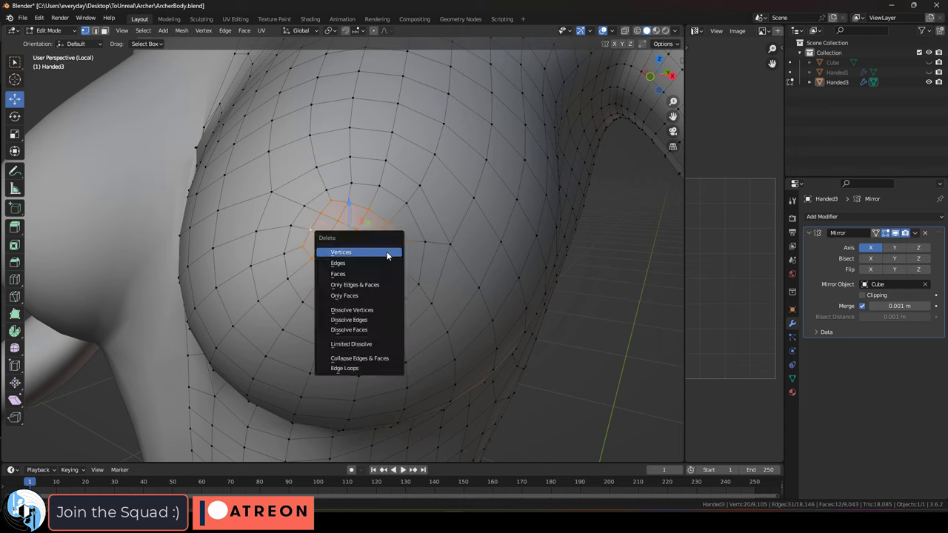
pyautogui.click(341, 252)
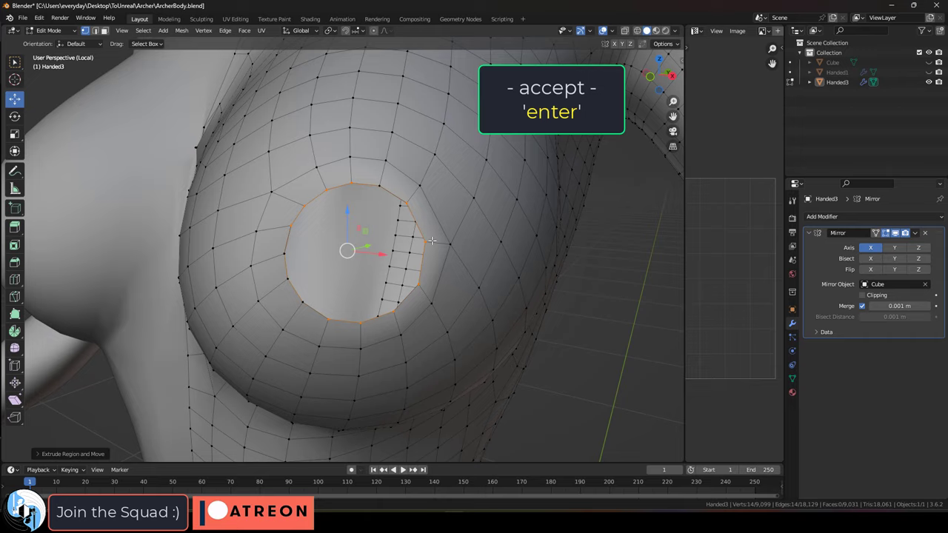
pyautogui.press('Enter')
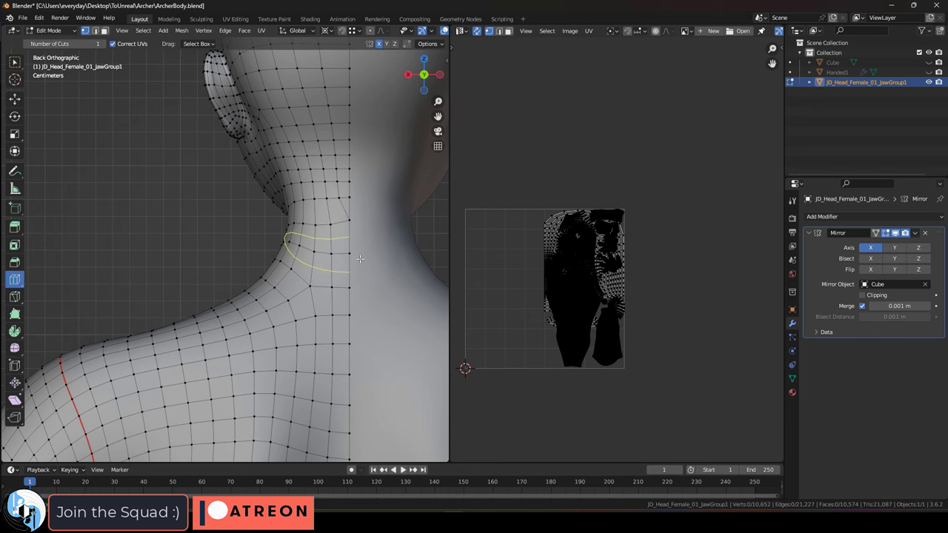
# Add an edge loop around the neck for the seam.
pyautogui.press('H')
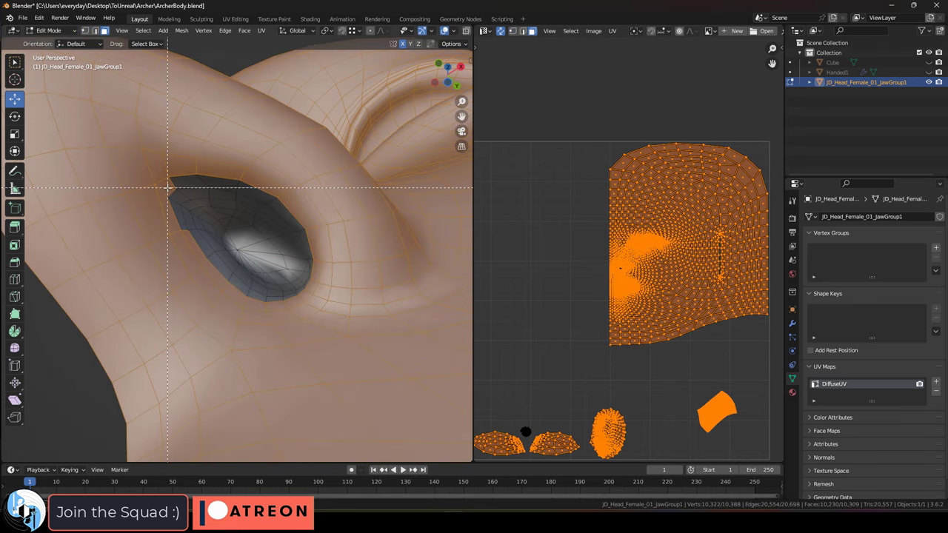
# Check the body's UV Maps list in Object Data Properties after unwrapping.
pyautogui.click(53, 30)
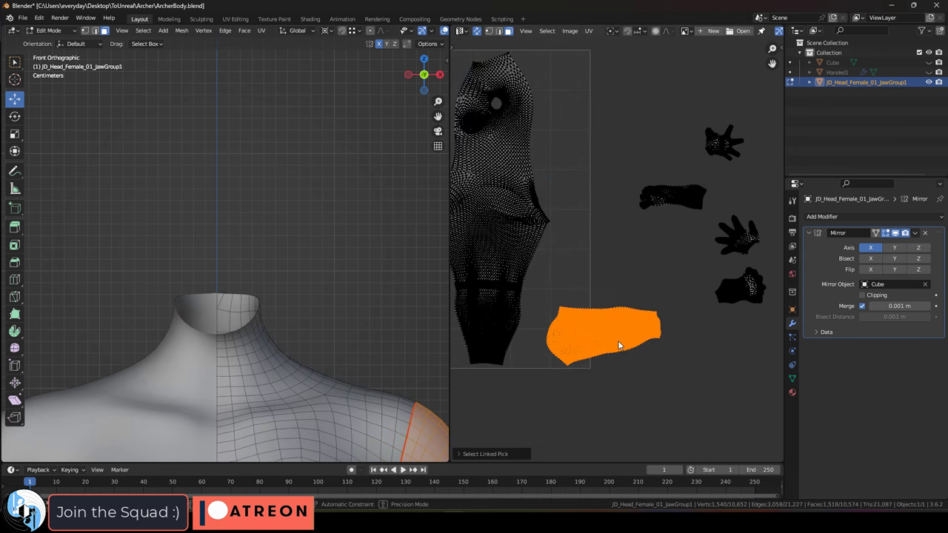
# Straighten the chosen UV island via its context menu.
pyautogui.rightClick(619, 344)
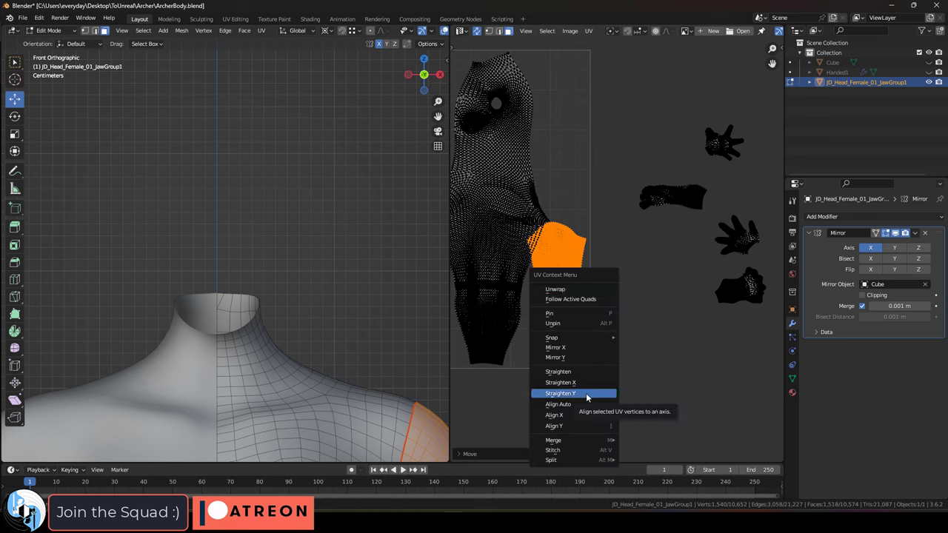
pyautogui.click(562, 394)
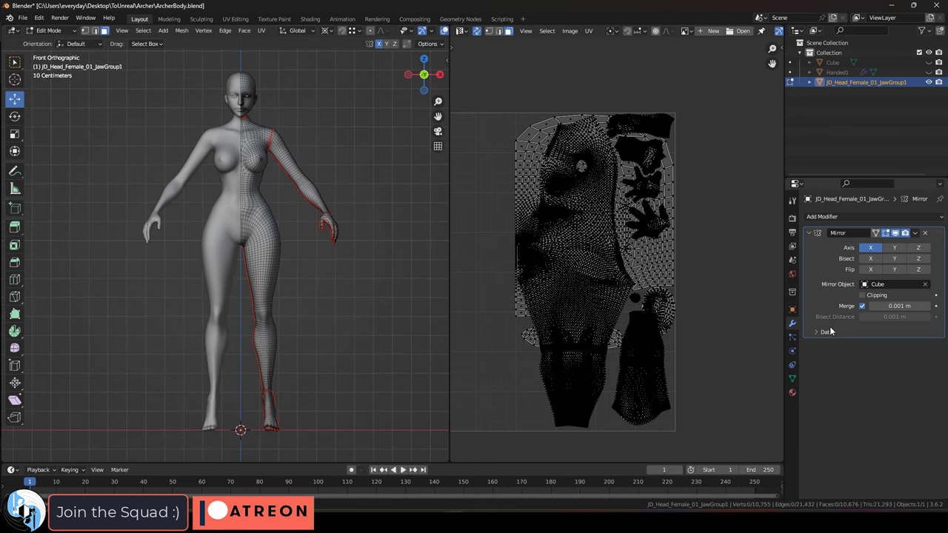
# Enable Mirror U in the Mirror modifier's Data panel.
pyautogui.click(820, 331)
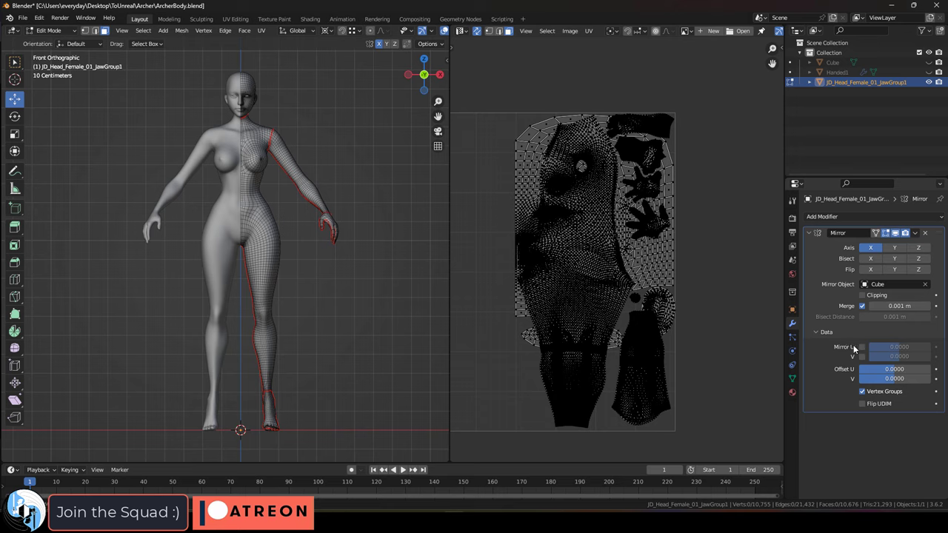
pyautogui.click(859, 347)
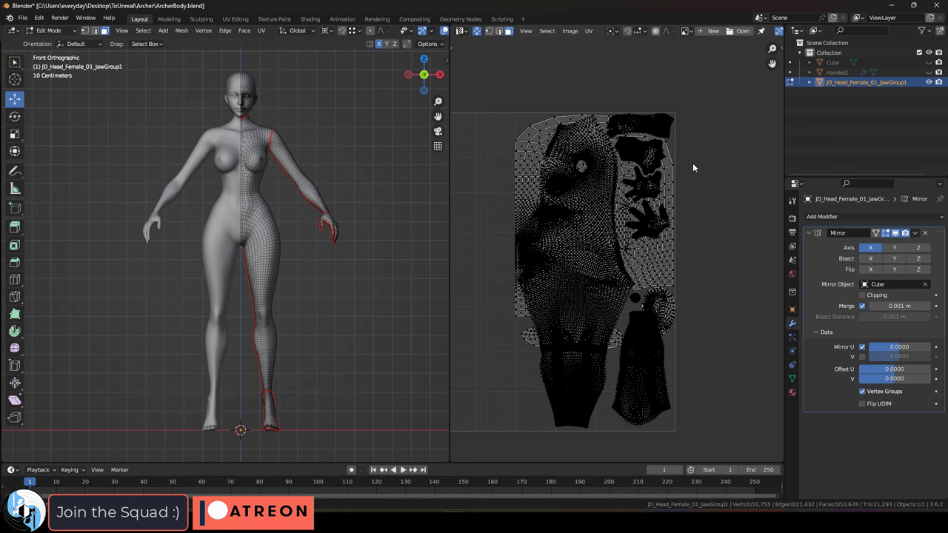